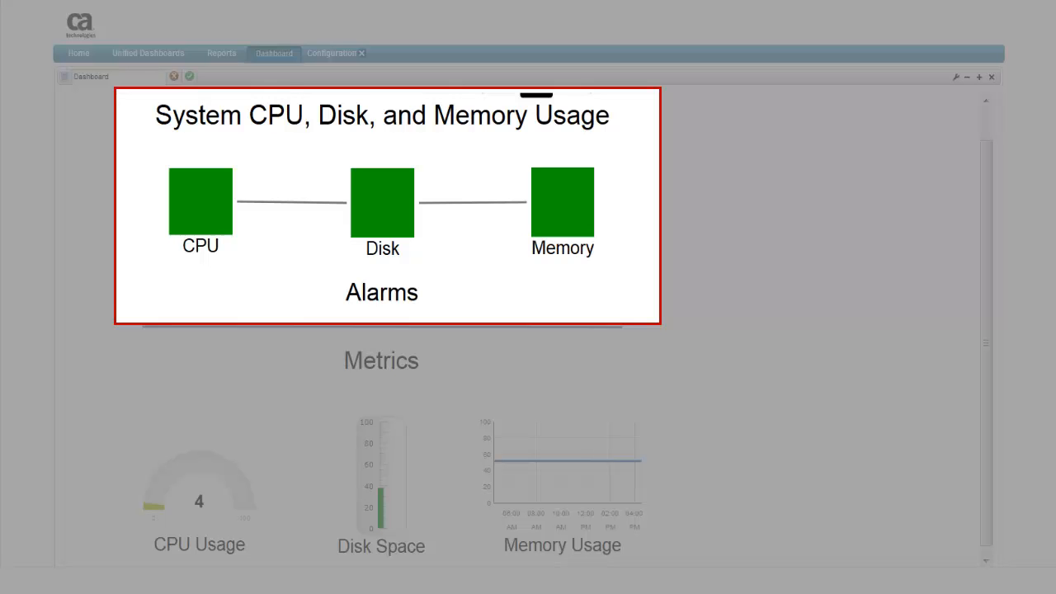
- Launch Dashboard Designer from the UMP Dashboard tab, showing the Open Dashboard dialog
scroll("down", 3)
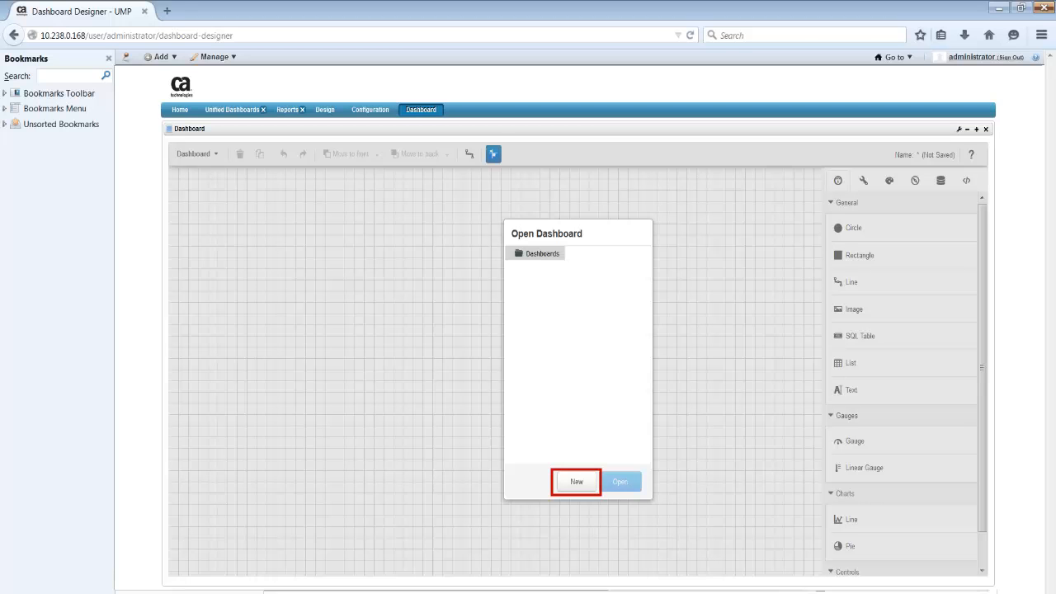
- Expand Dashboards > Tutorial and open SampleDashboard as a blank canvas
left_click(518, 254)
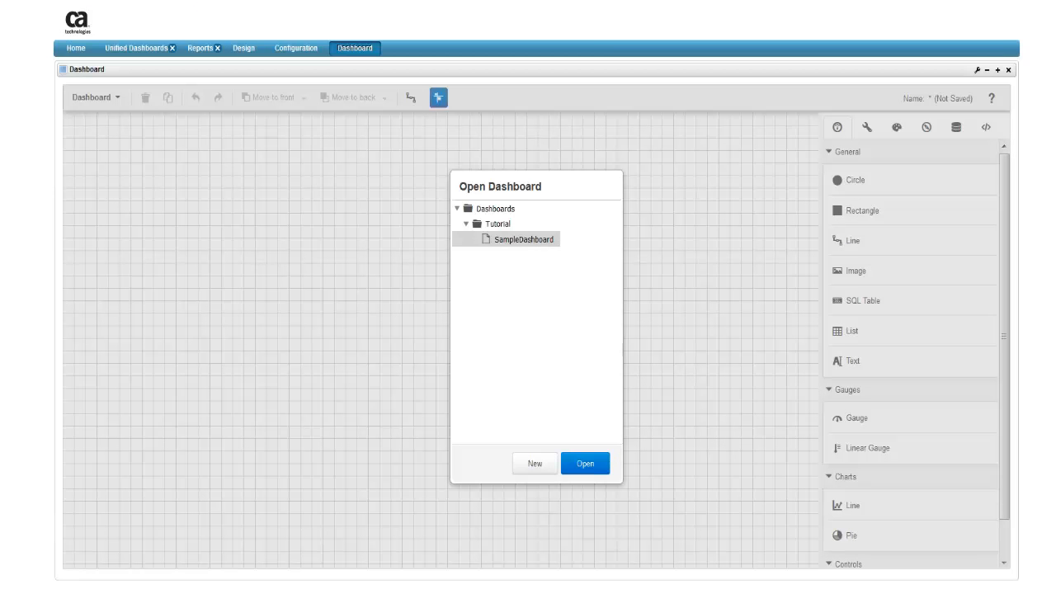
left_click(524, 239)
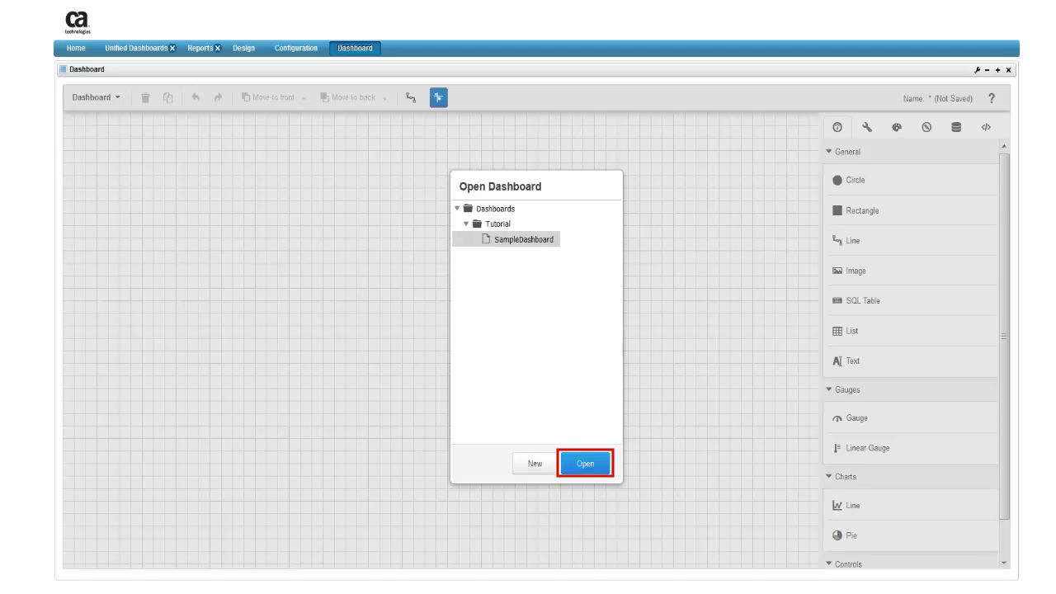
left_click(584, 462)
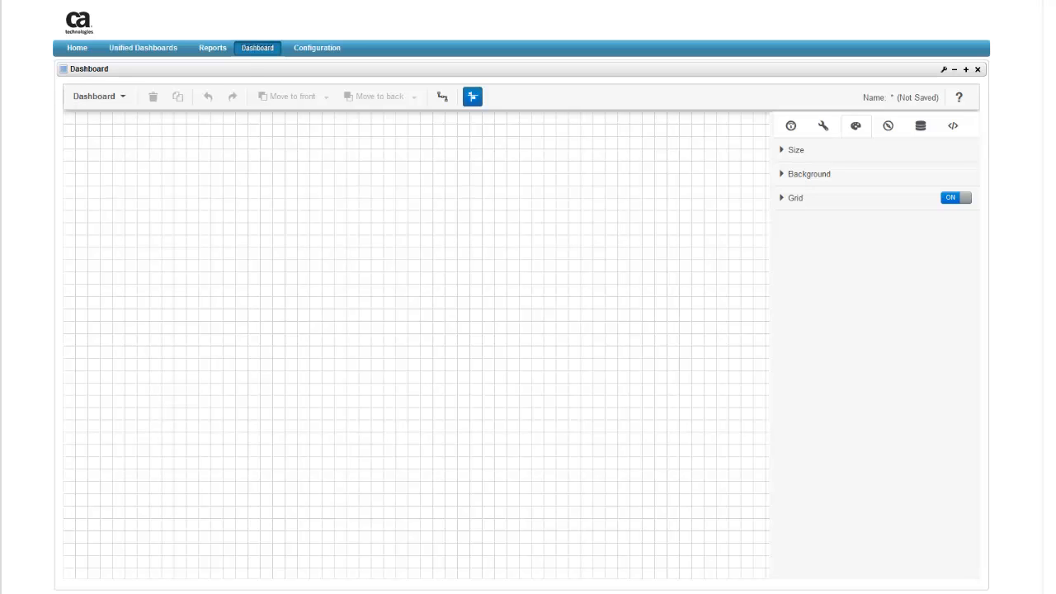
- Show the dashboard properties and expand the Size, Background and Grid sections
left_click(855, 126)
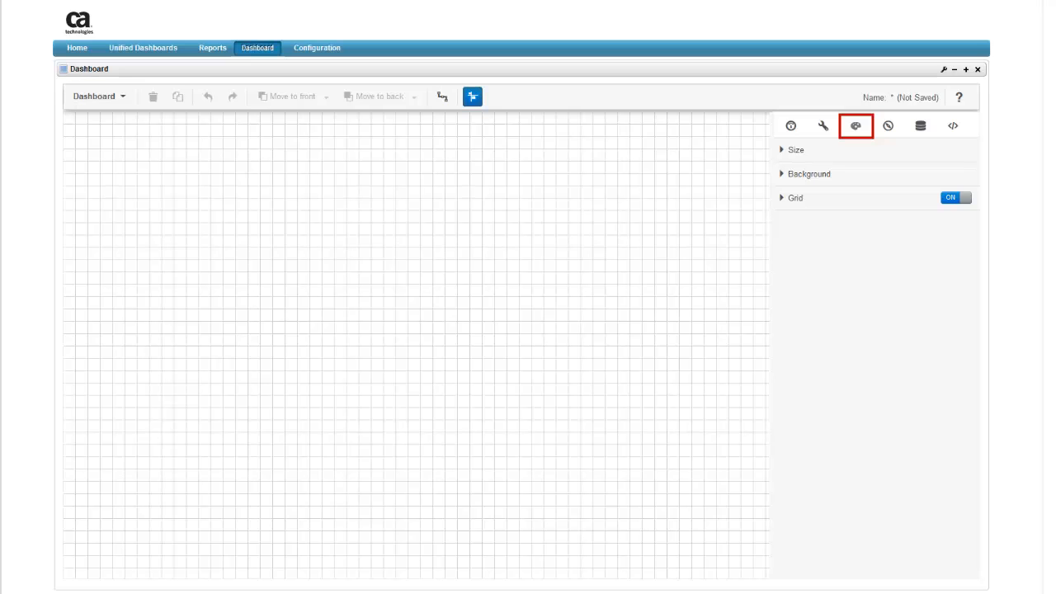
left_click(855, 126)
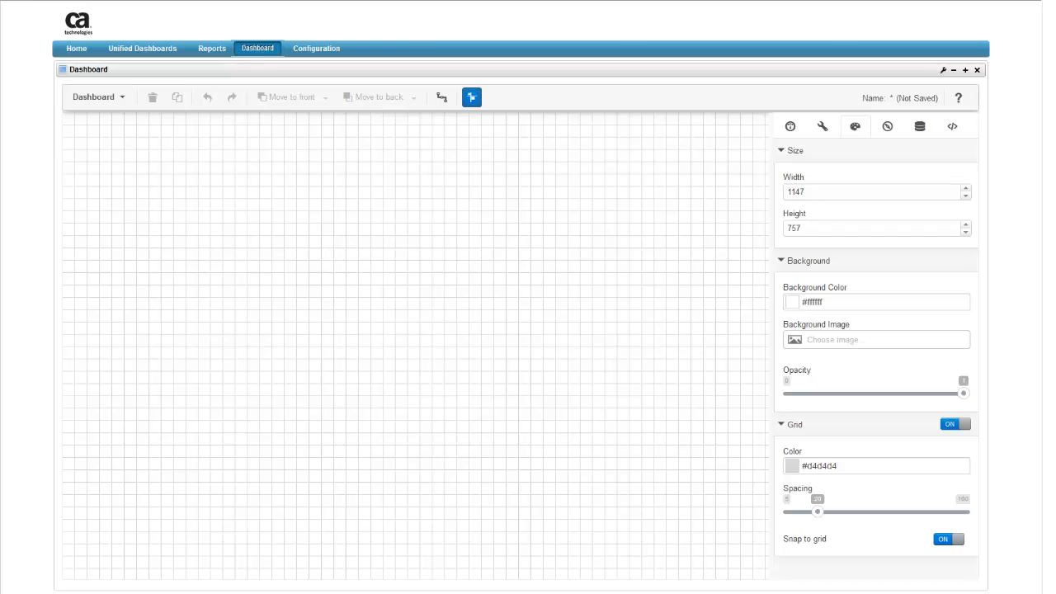
left_click(876, 192)
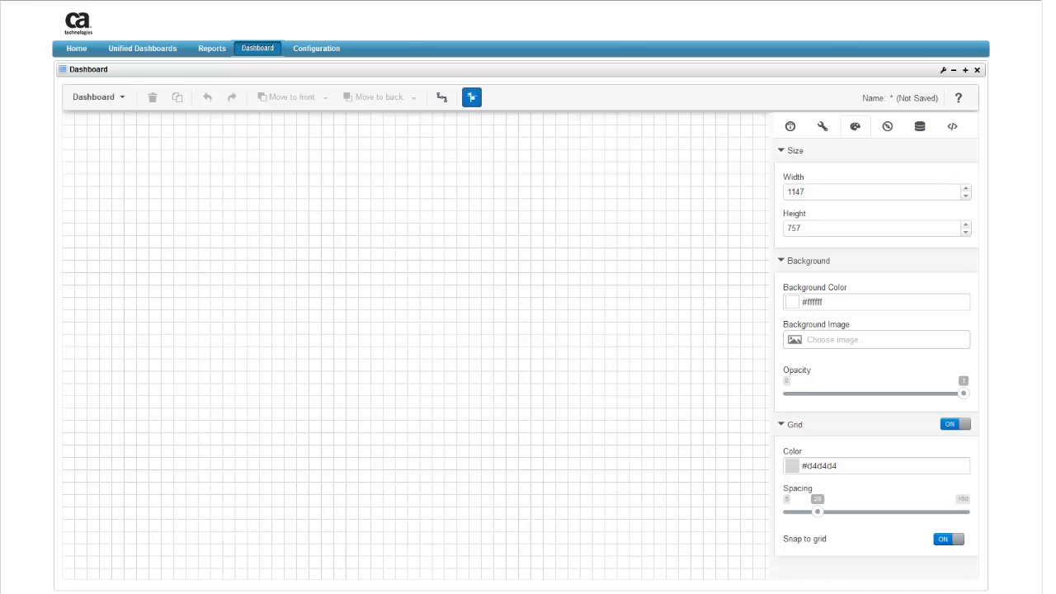
left_click(954, 423)
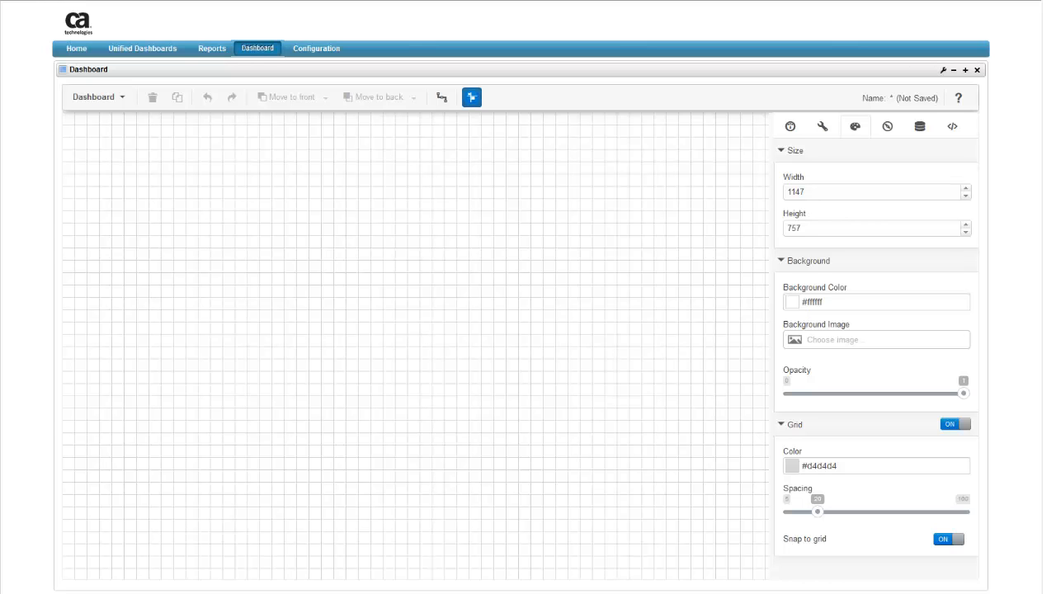
- Bring up the Image Gallery from the Background Image field
left_click(875, 340)
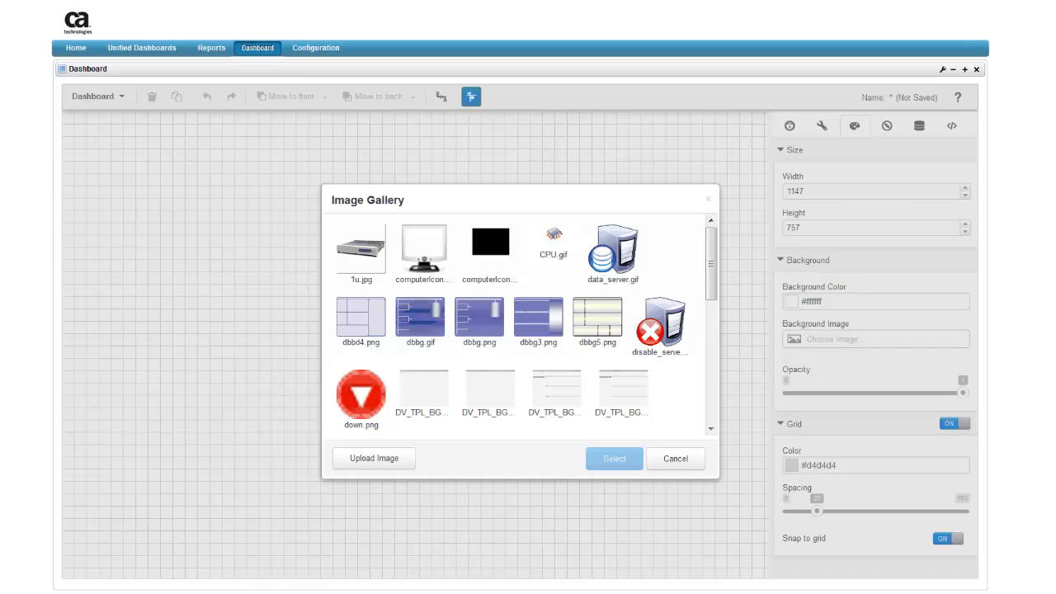